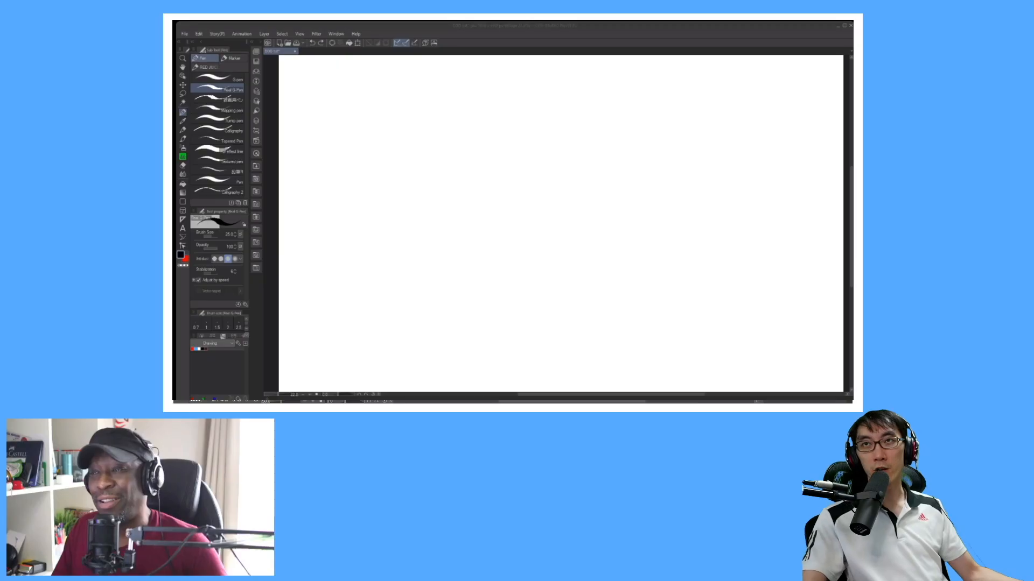
pyautogui.click(844, 25)
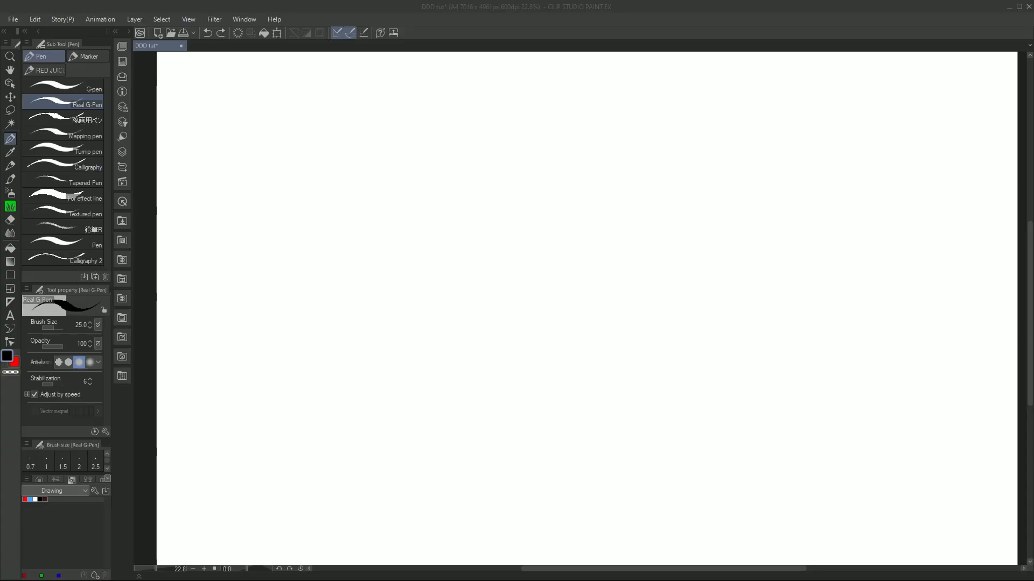